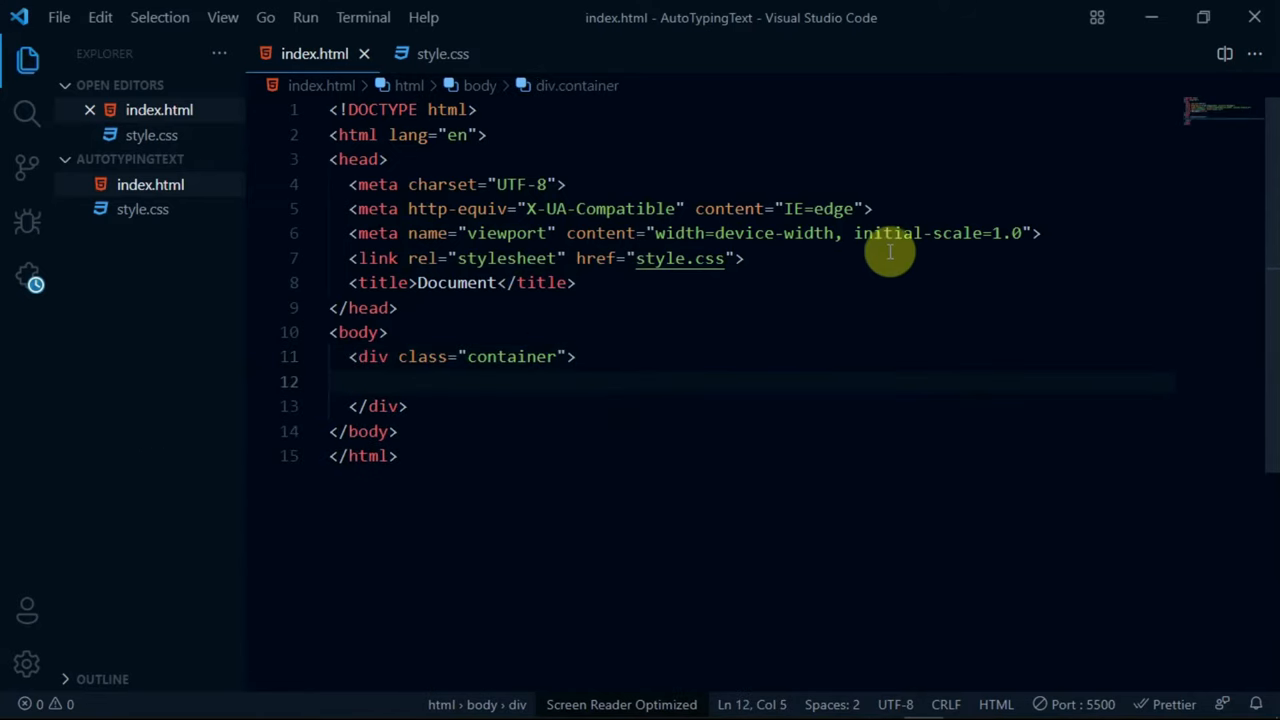
Give .container in style.css height 100vh and a #020412 background color
left_click(442, 53)
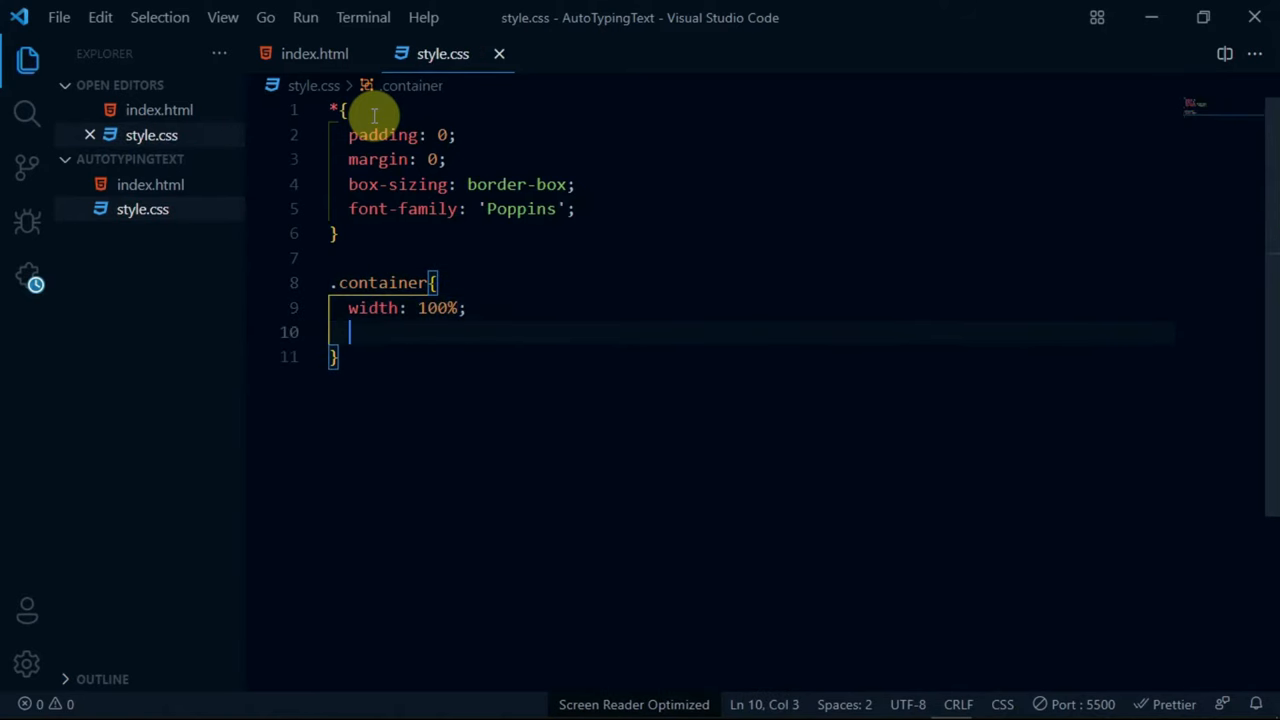
type("height: 100vh;")
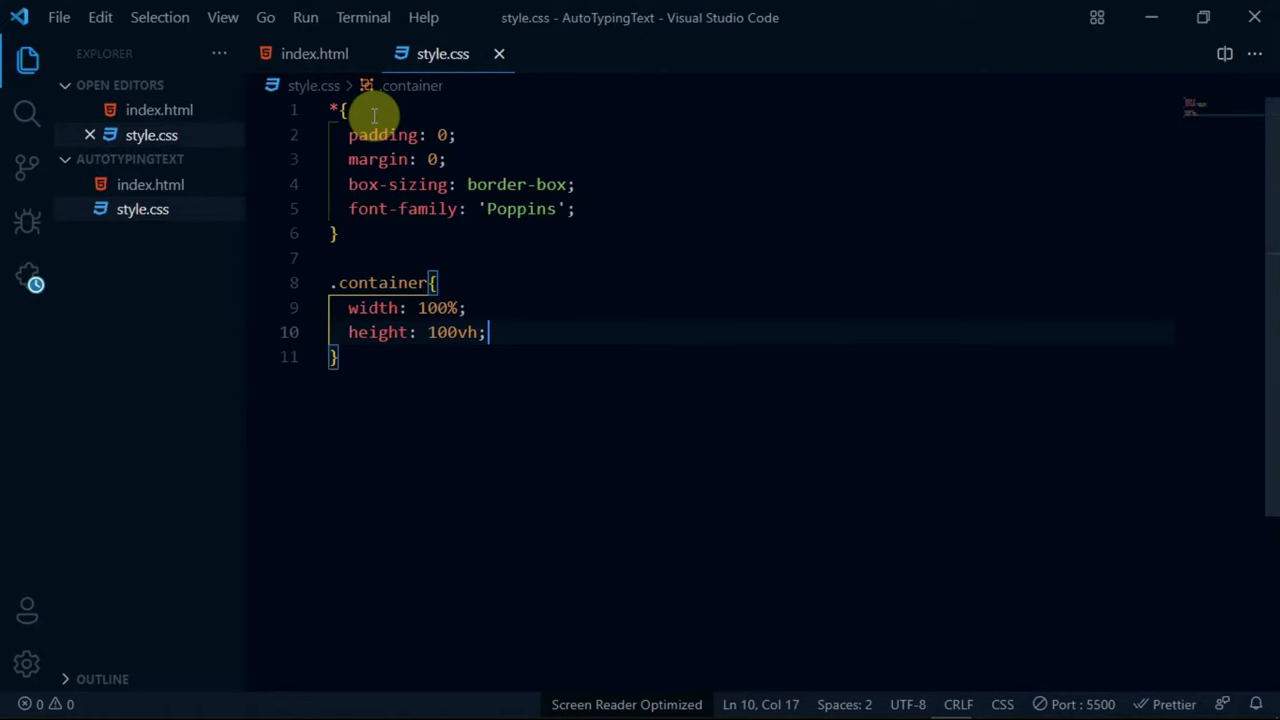
type("background-color: #020412;")
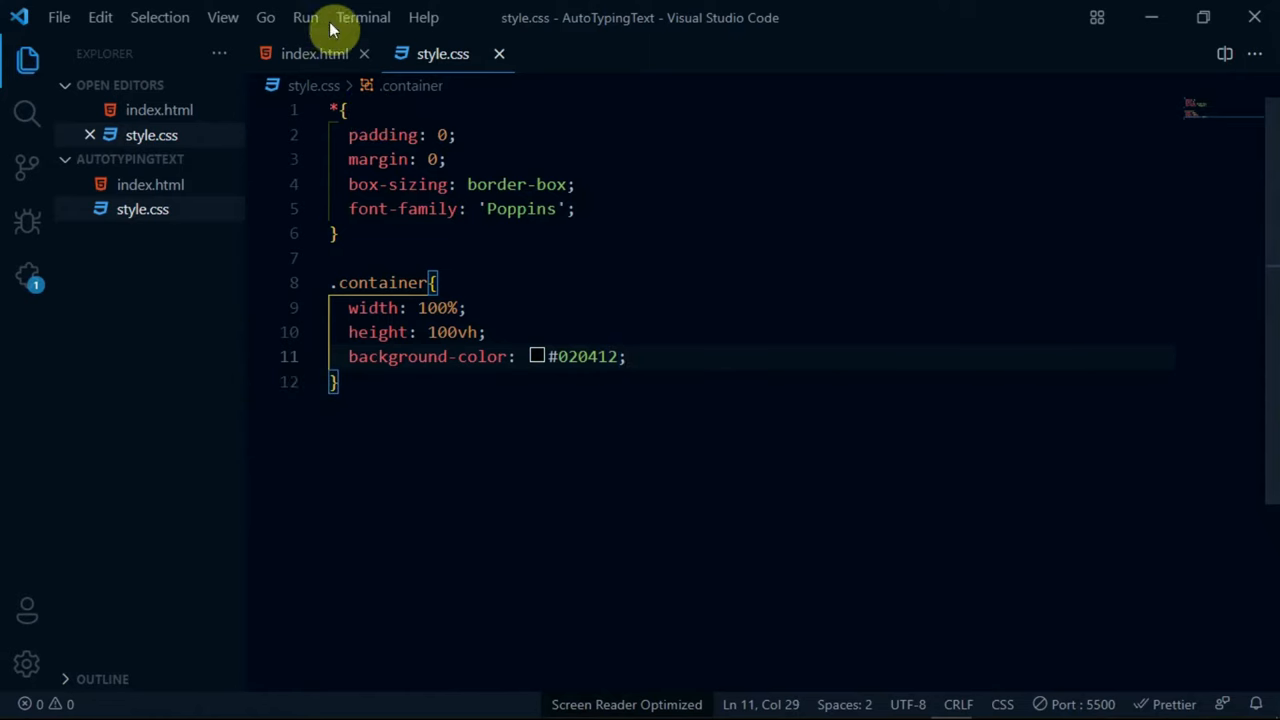
In index.html, add an h1 'I'm a' with a span class auto-type containing 'Programmer'
left_click(314, 53)
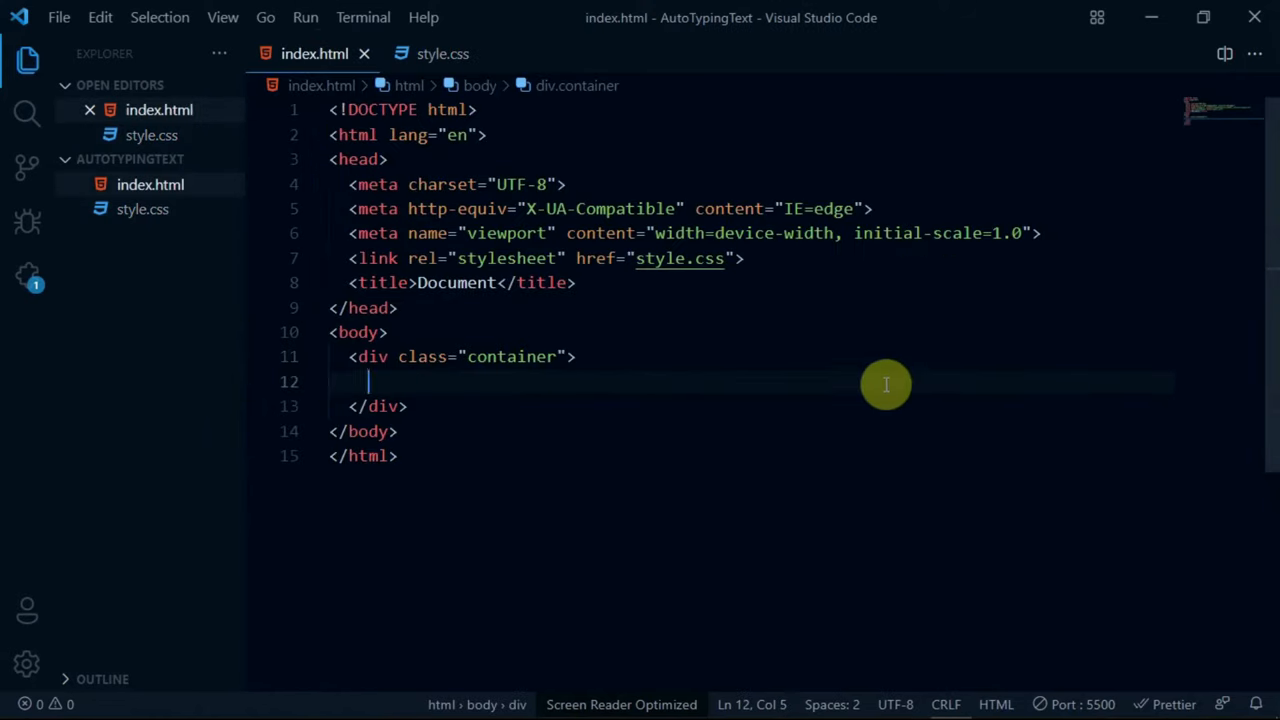
type("h1>I'm </h1>")
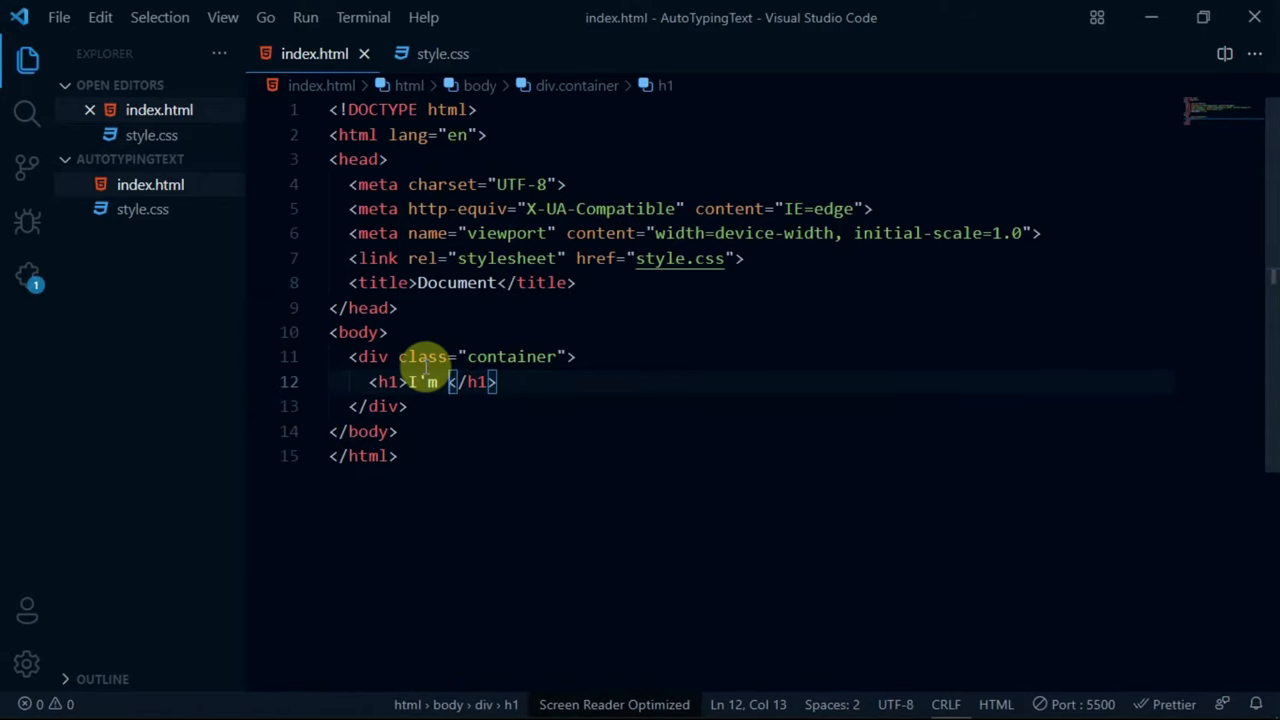
type("a <span></span>")
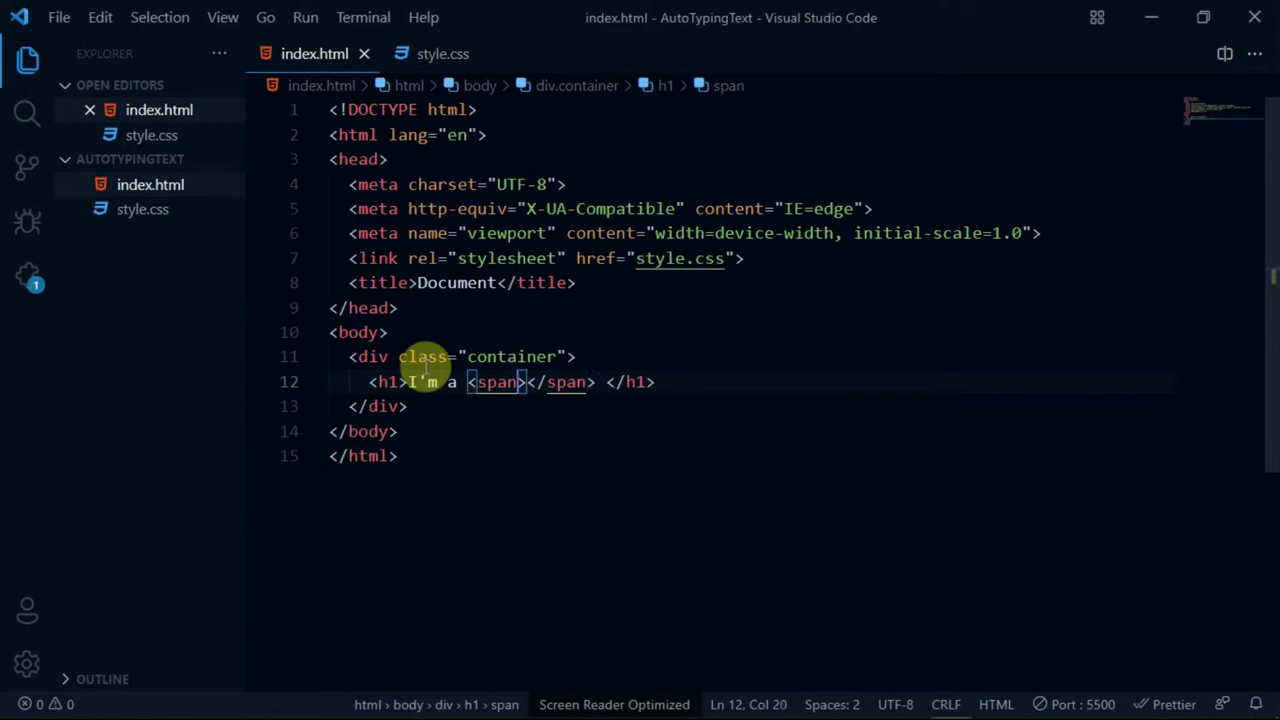
type("class=\"\"")
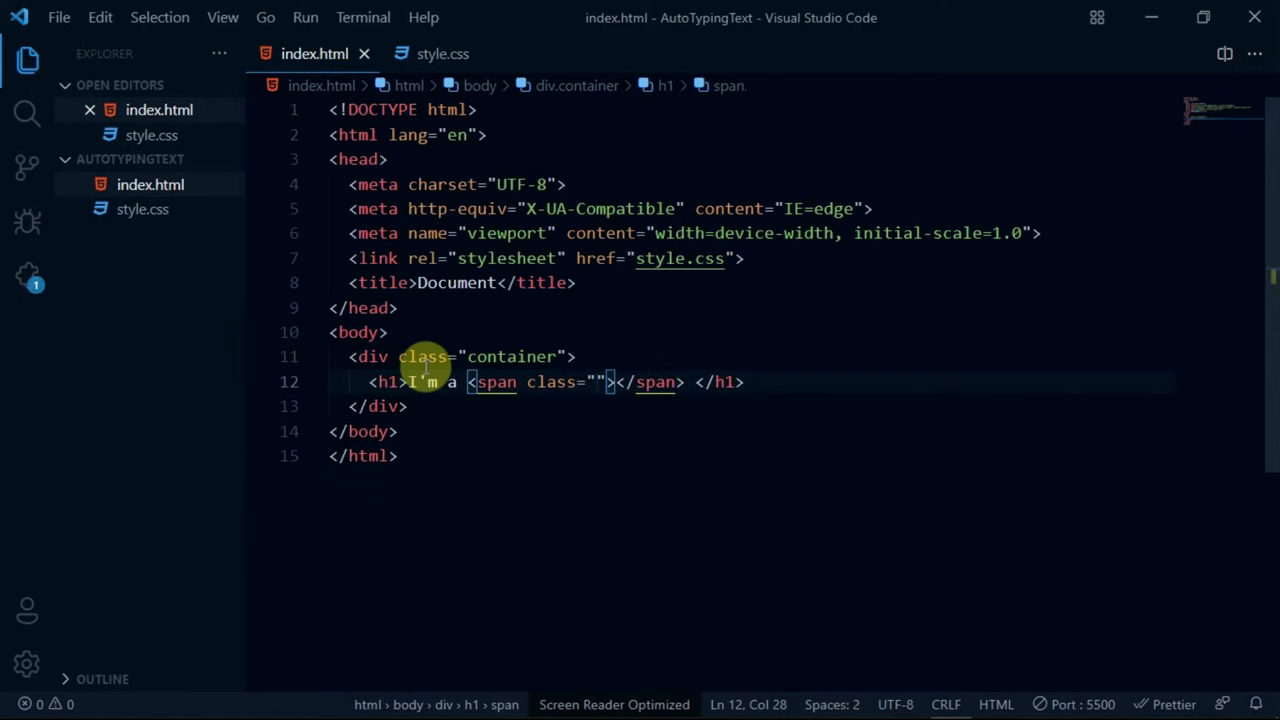
type("auto-type")
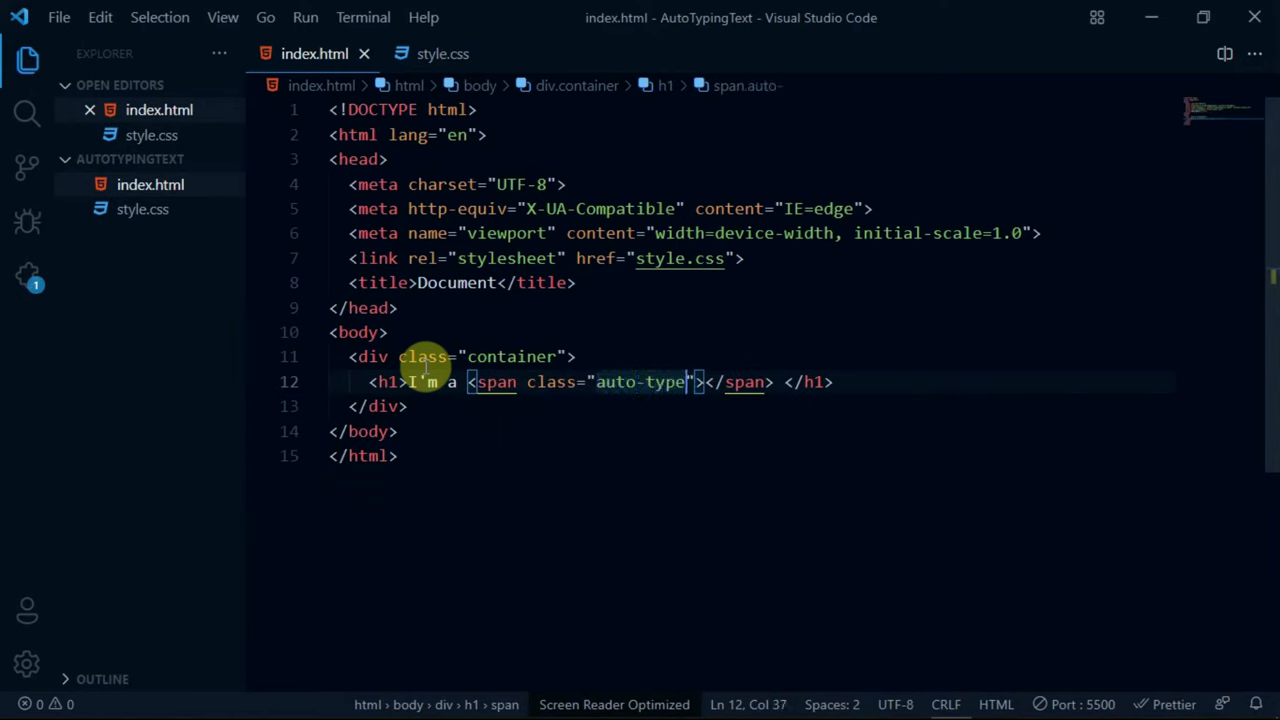
type("P")
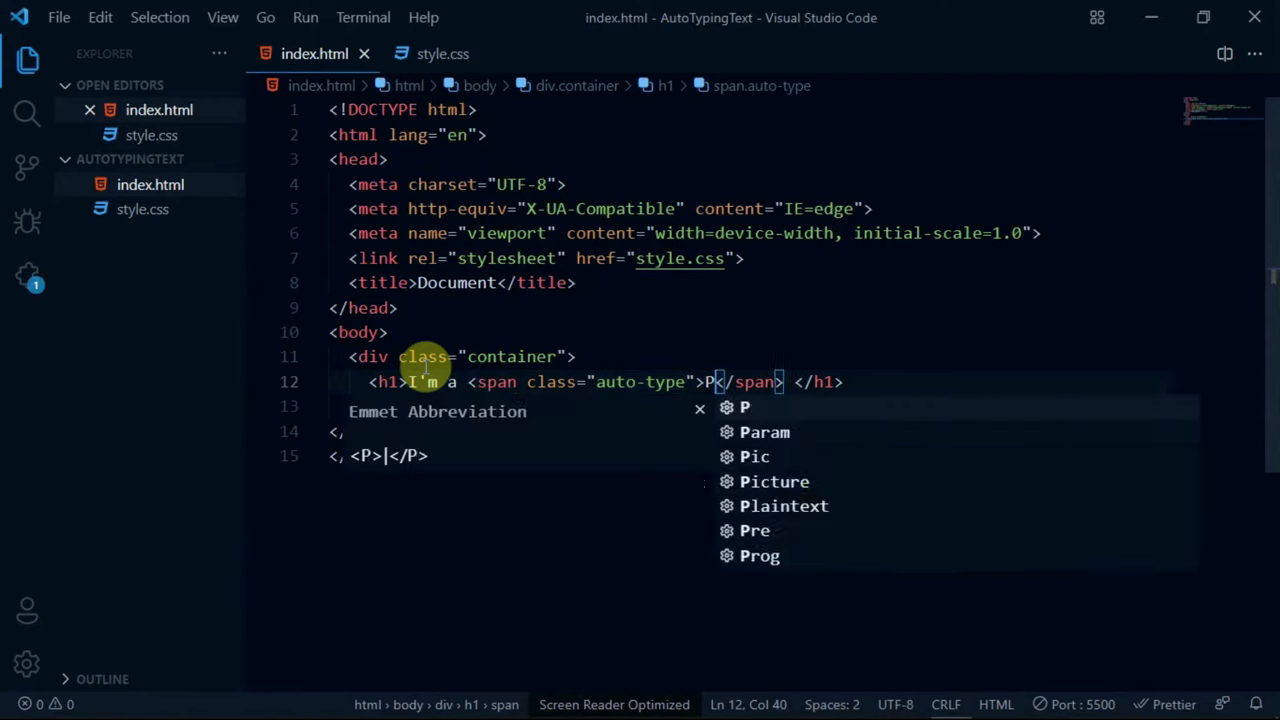
type("rogrammer")
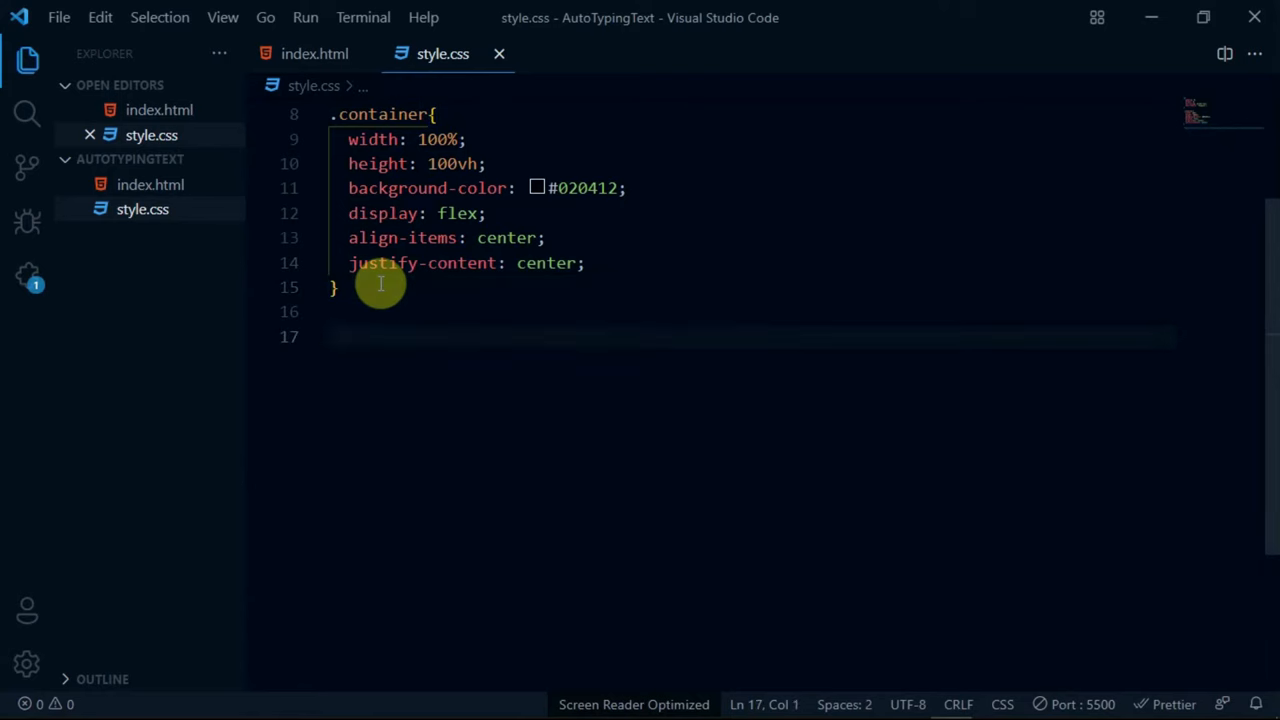
Add an h1 rule in style.css with color #fff and font-size 75px
type("col")
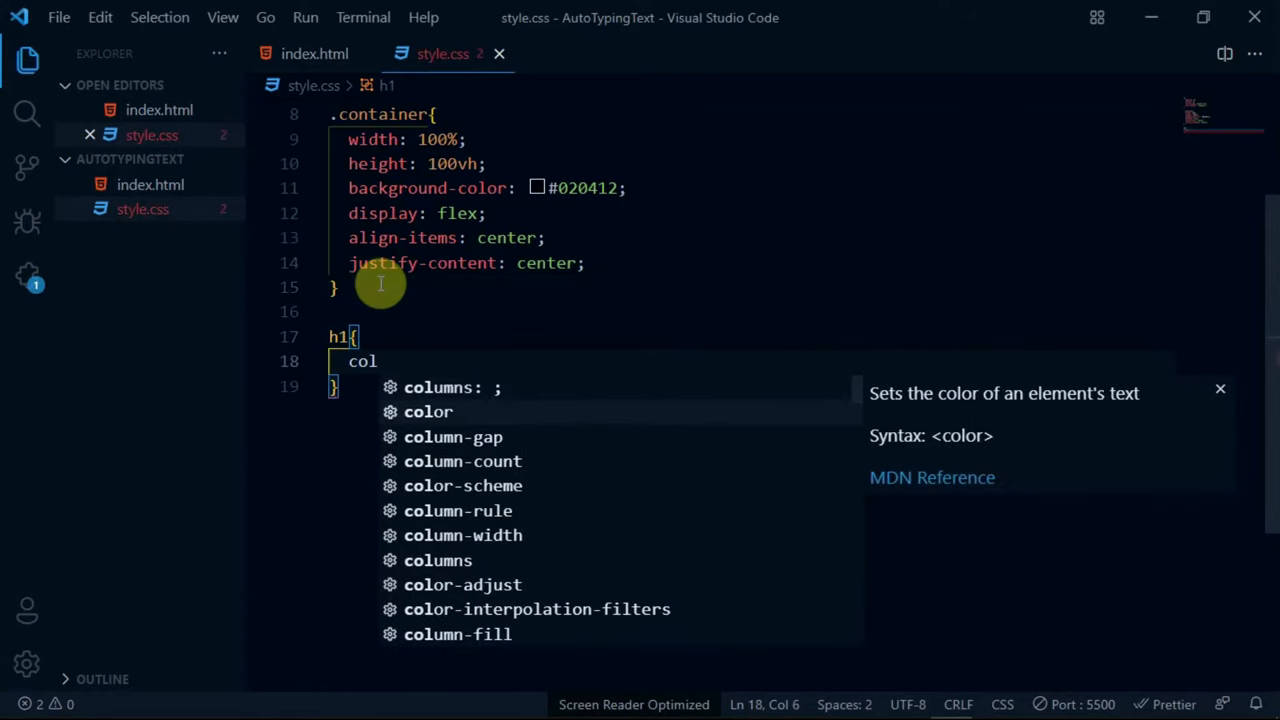
type("color: #fff;")
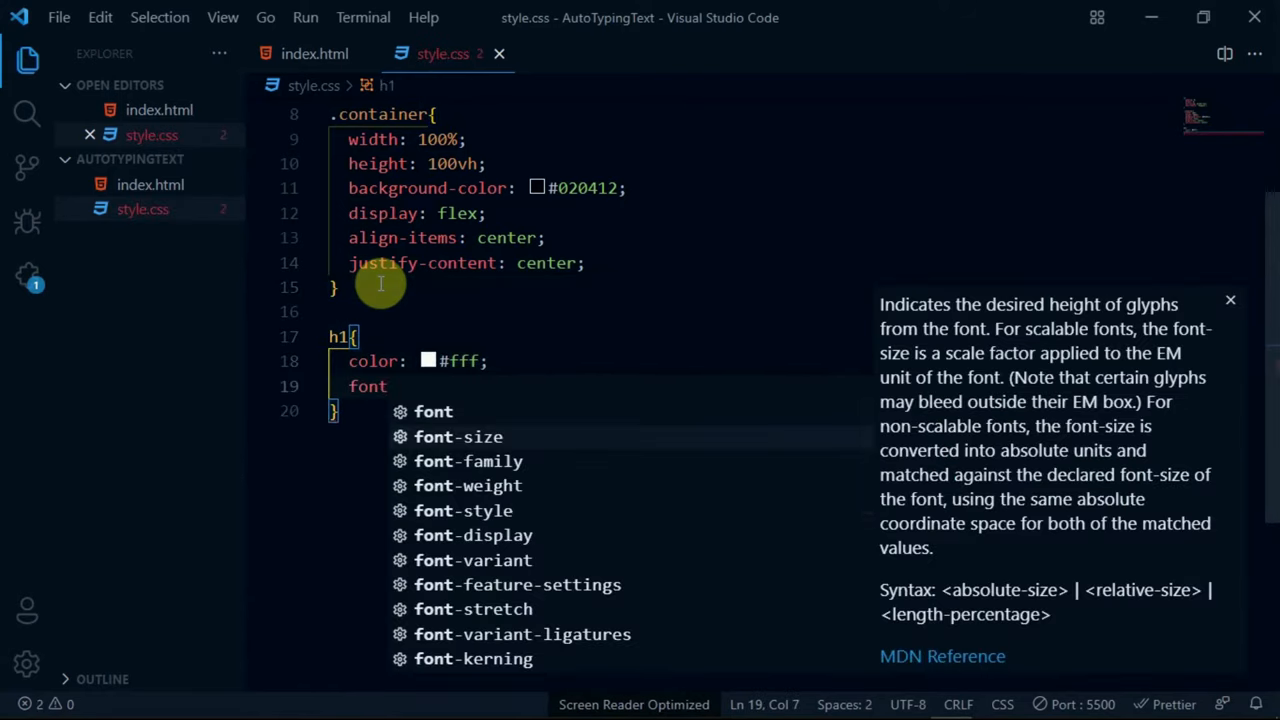
type("-size: 75px;")
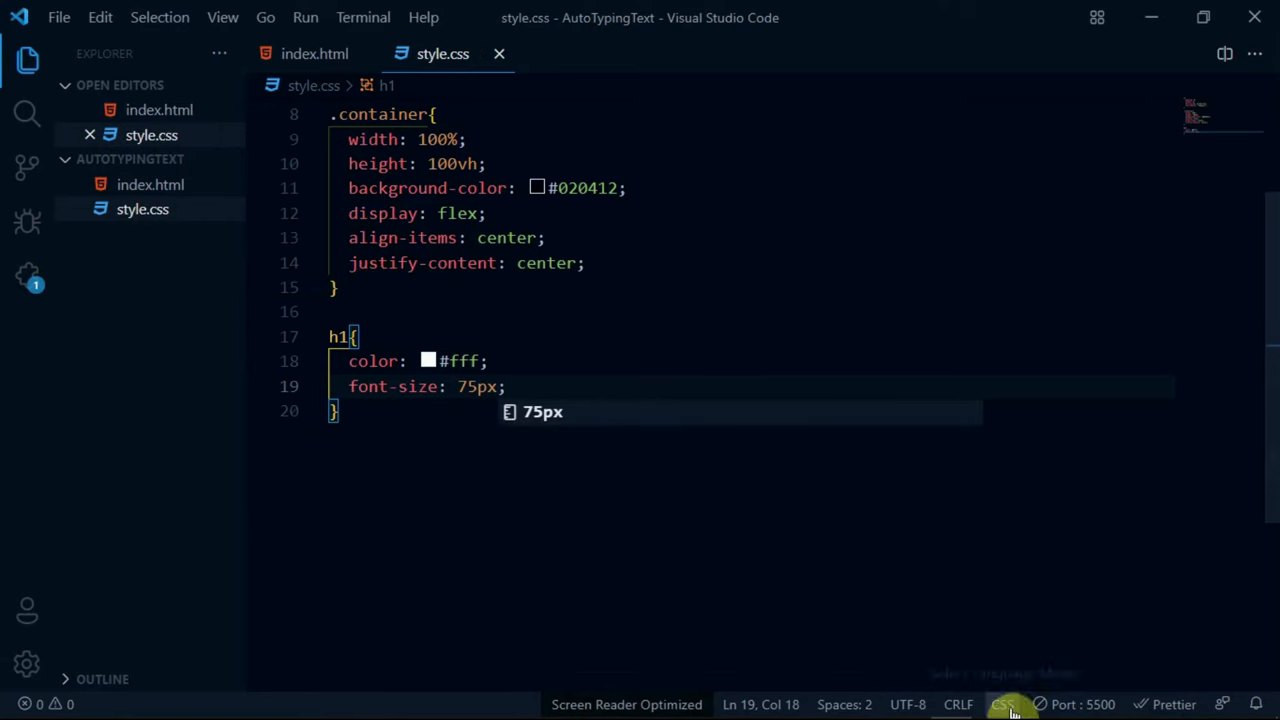
Add a span rule in style.css with color #fff724
left_click(1010, 703)
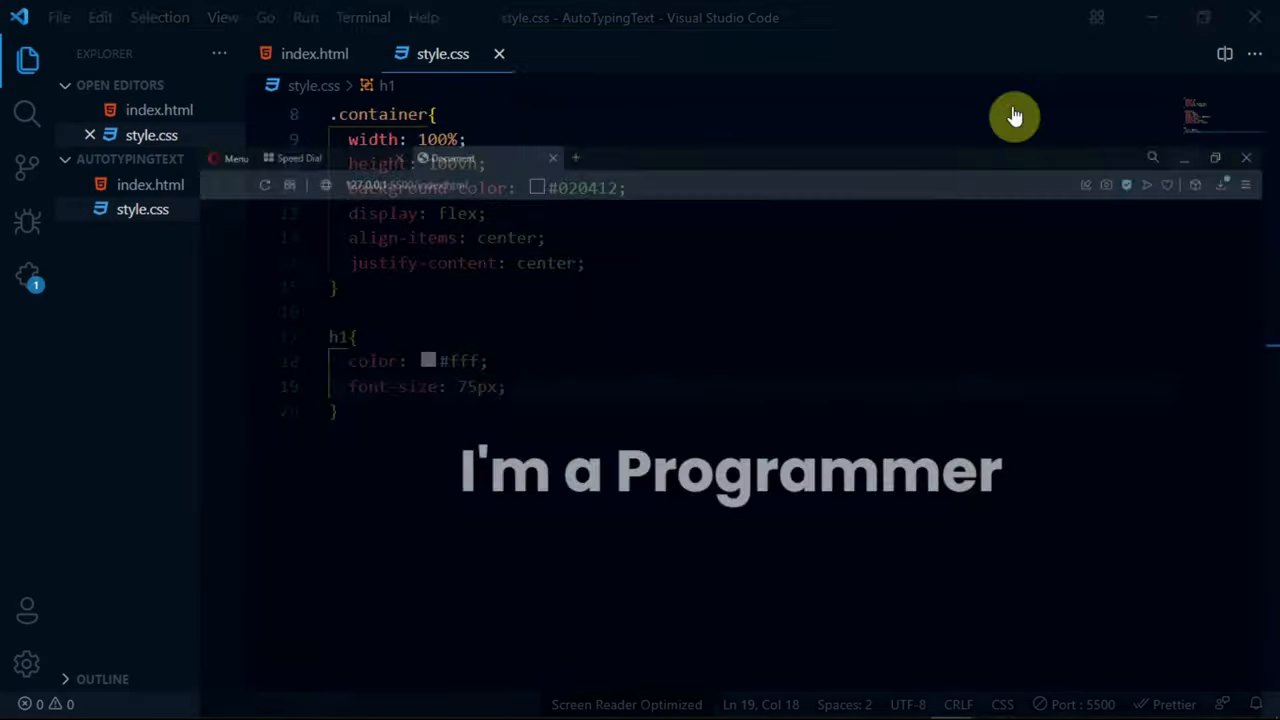
type("span{")
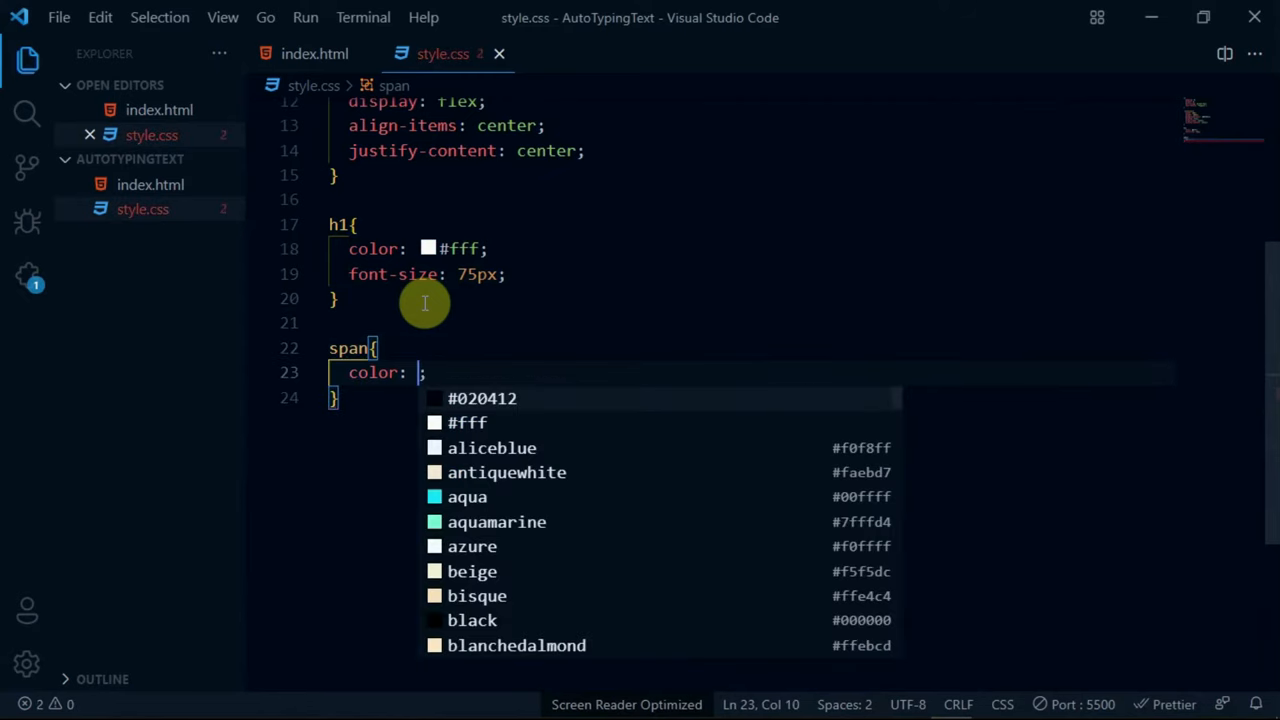
type("#fff724")
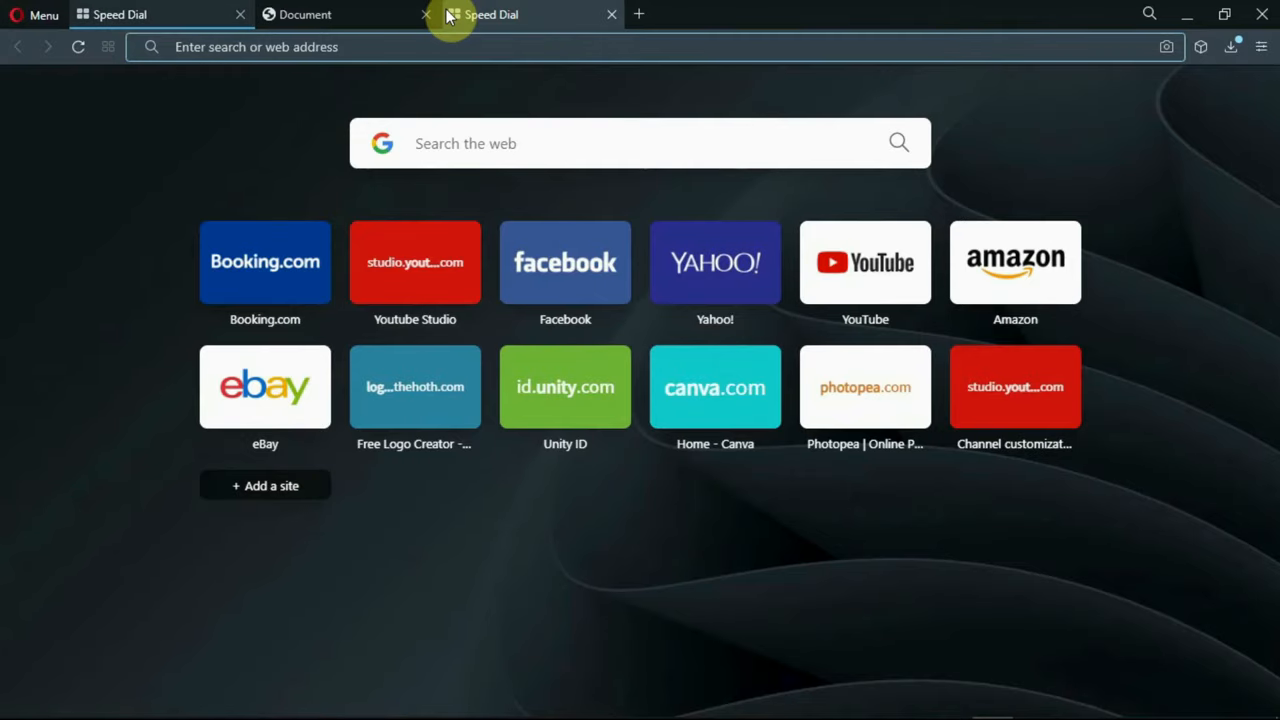
Search 'typed js' in Opera and scroll the results toward the GitHub repository
type("typed js")
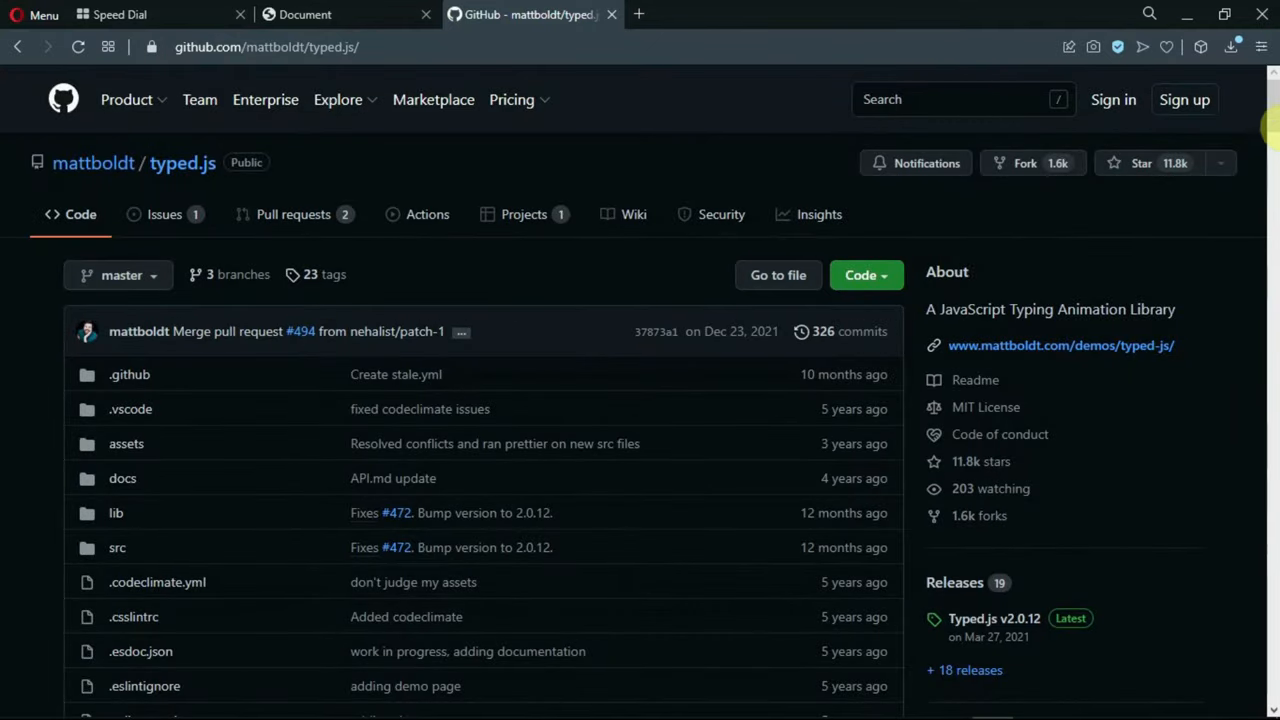
scroll("down", 3)
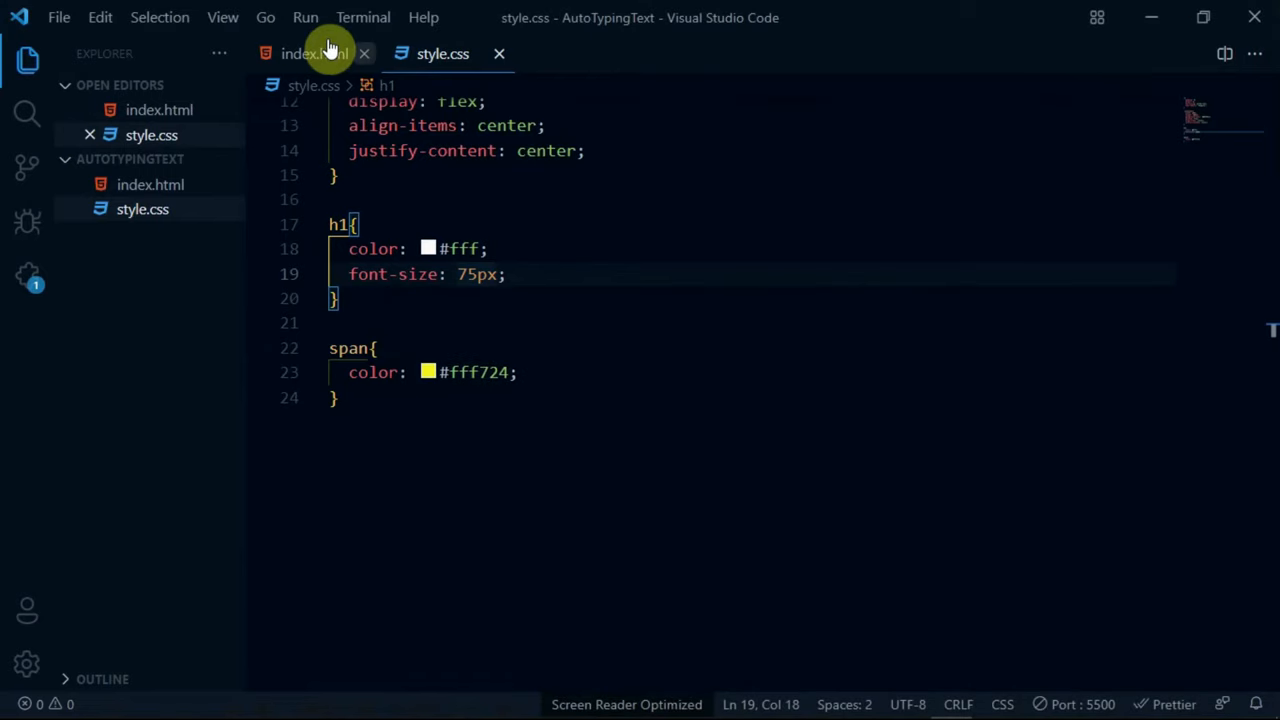
left_click(314, 53)
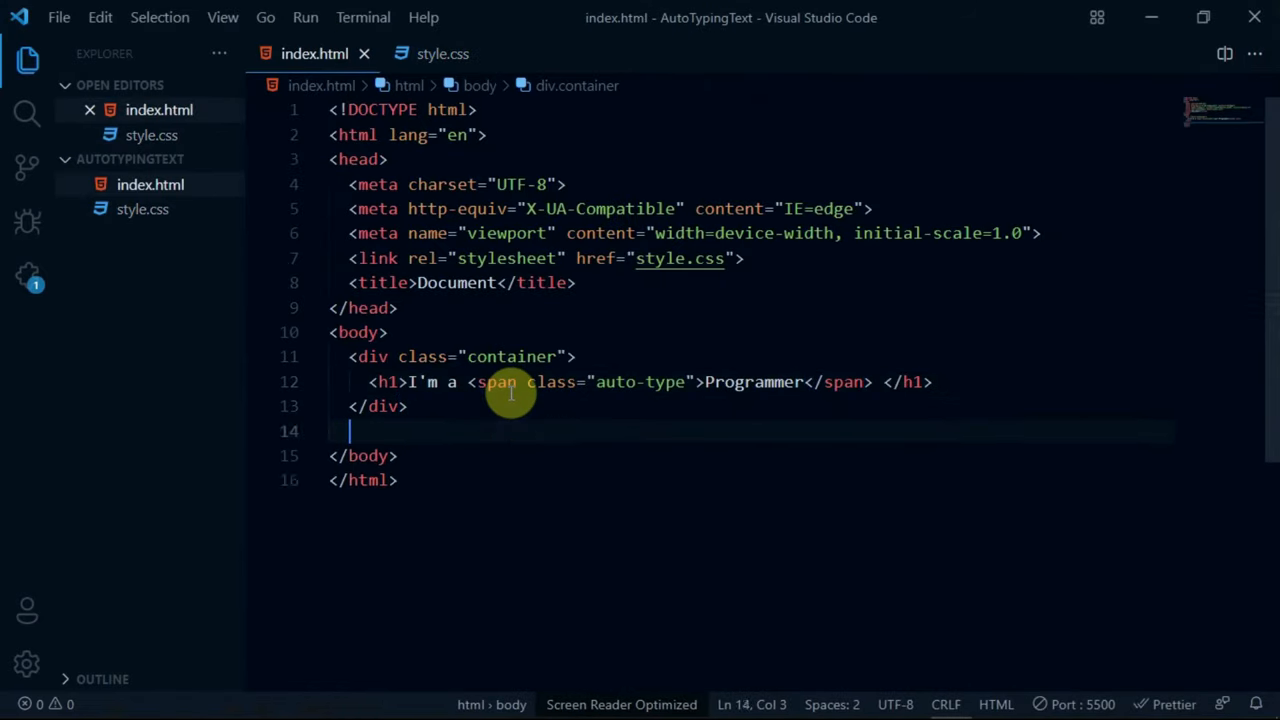
type("<script src=\"https://cdn.jsdelivr.net/npm/typed.js@2.0.12\"></script>")
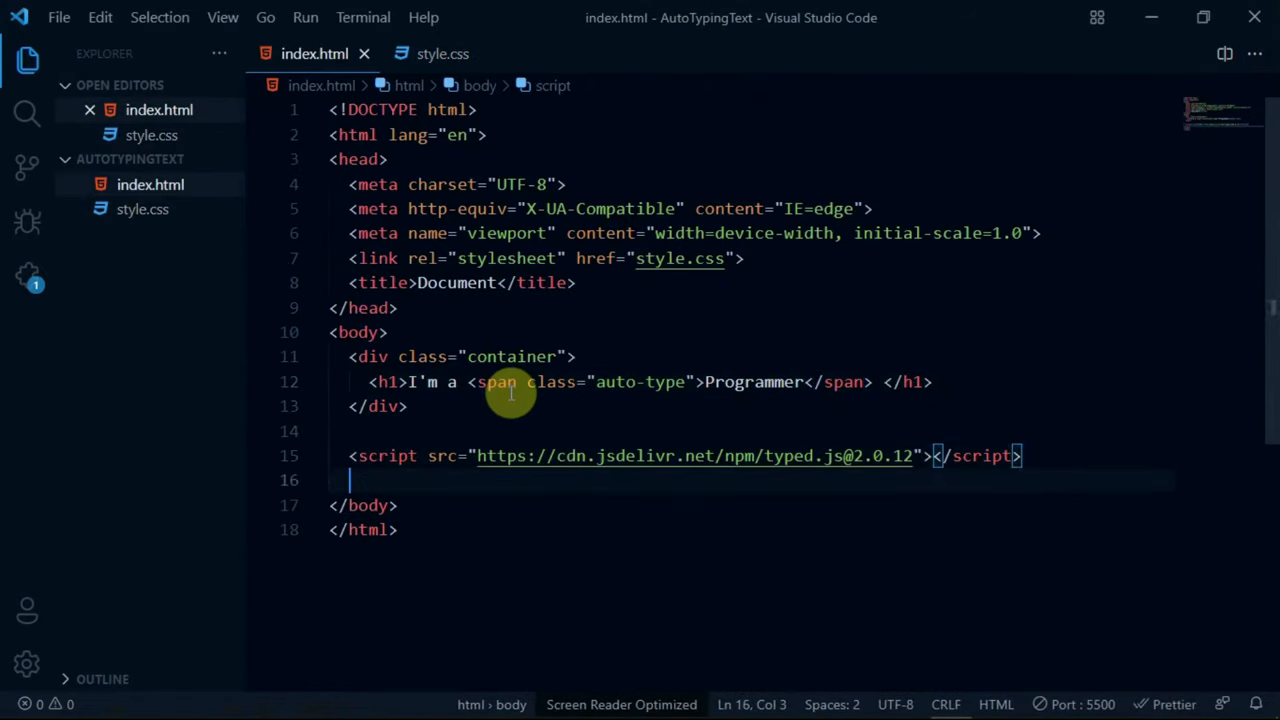
type("script")
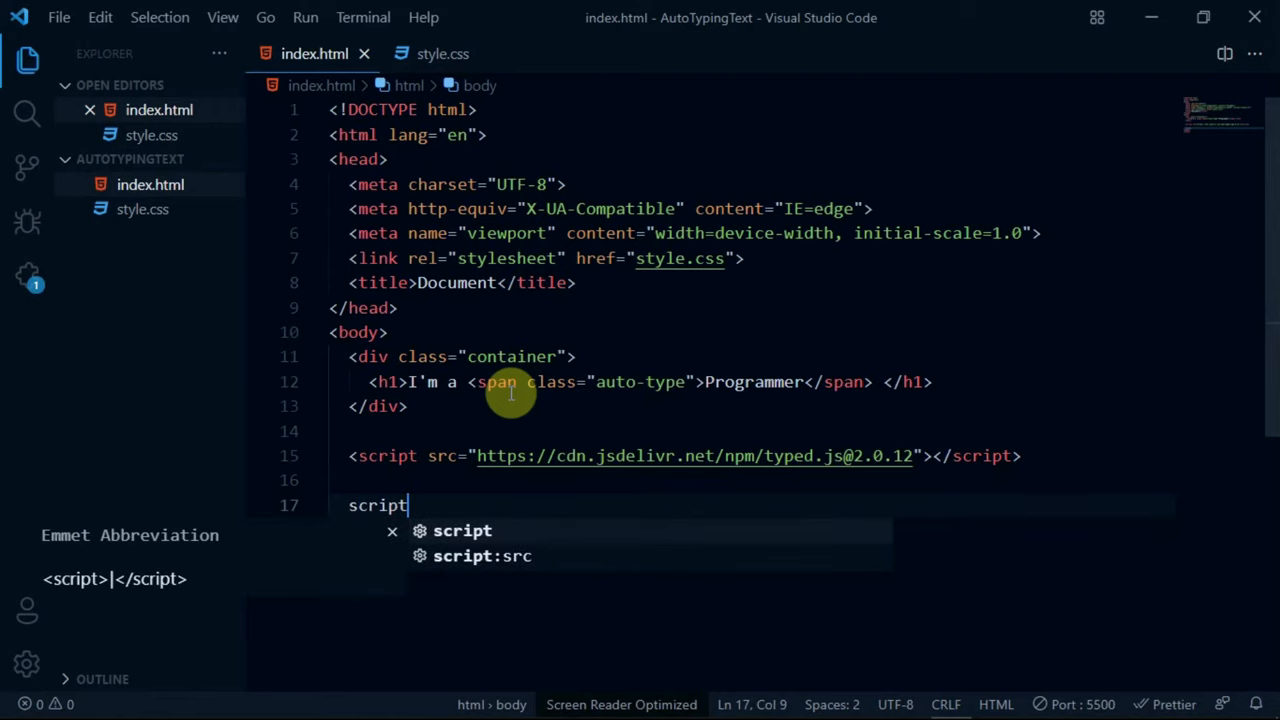
type("var typed = new Typed(\"")
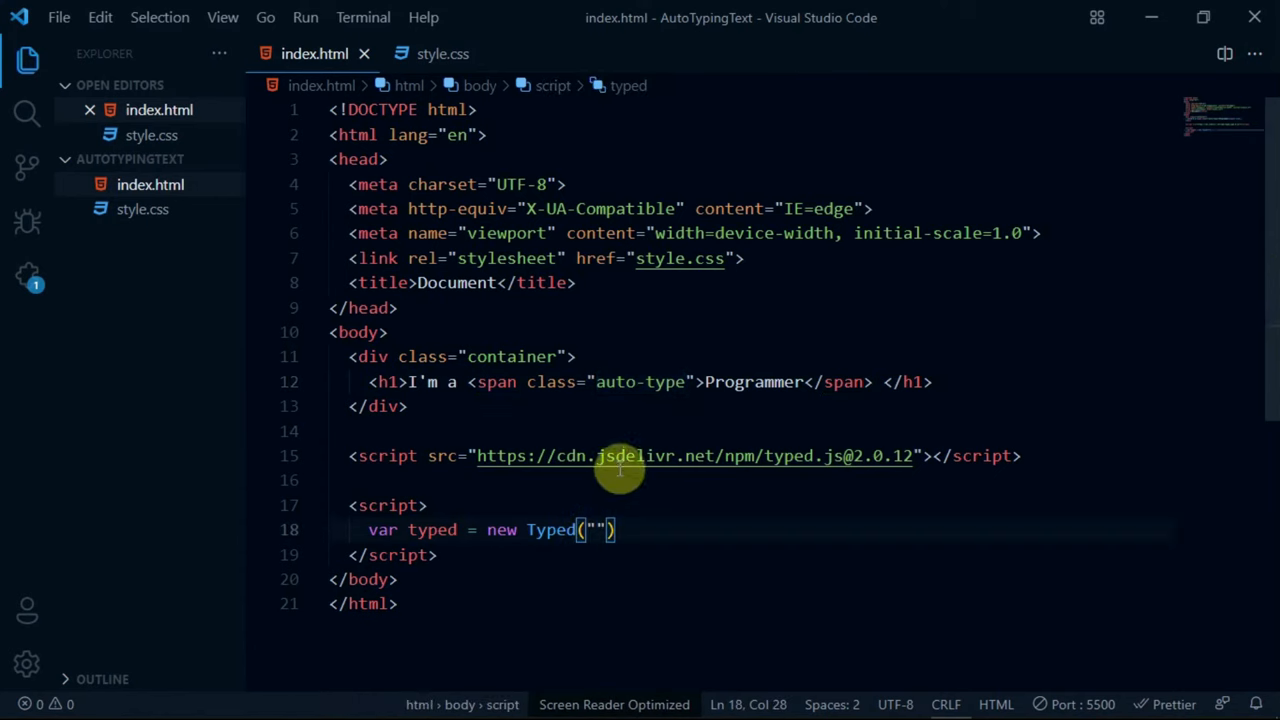
type(".auto-type")
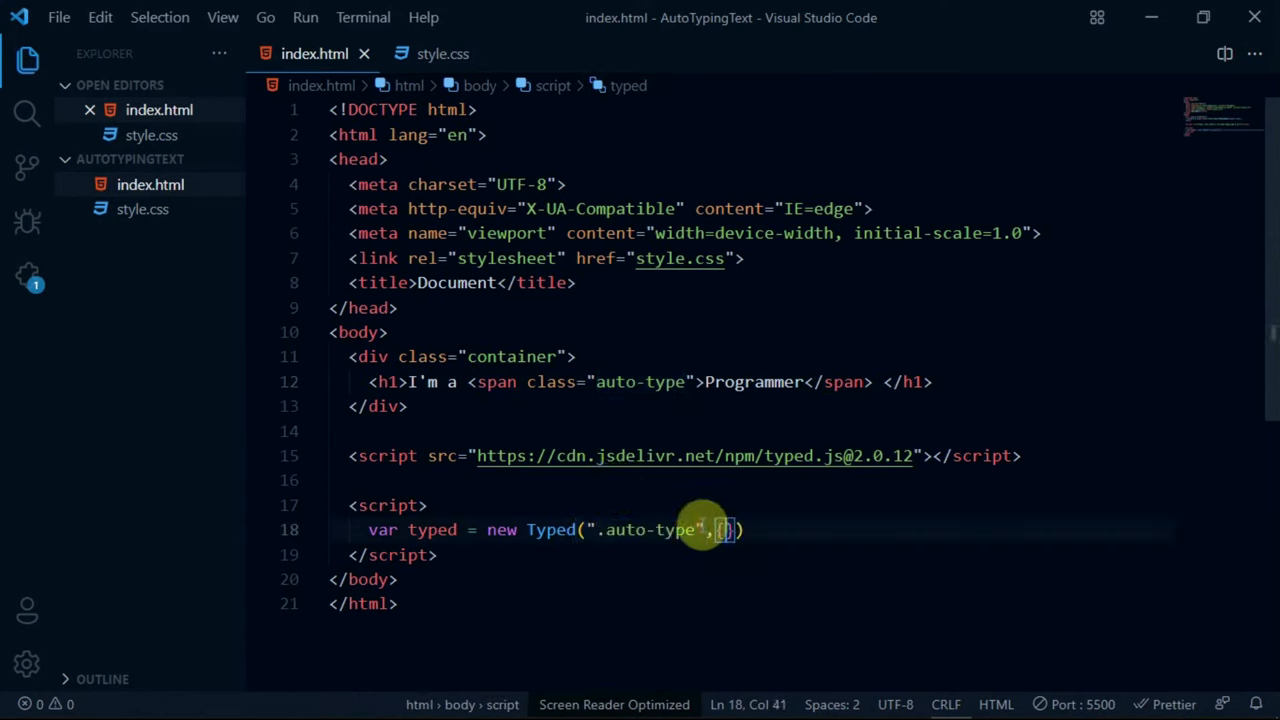
type("strings :")
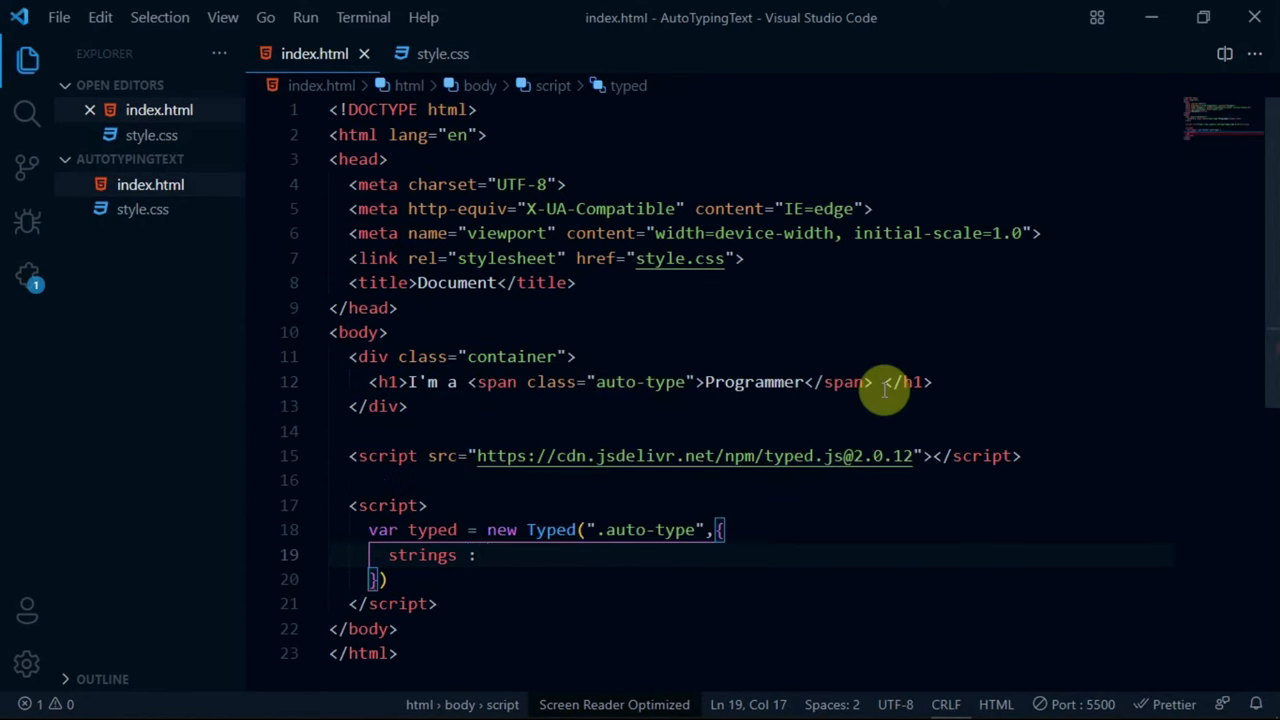
Set Typed strings to Programmer, Designer, YouTuber with typeSpeed 150
type("[\"Prog\"]")
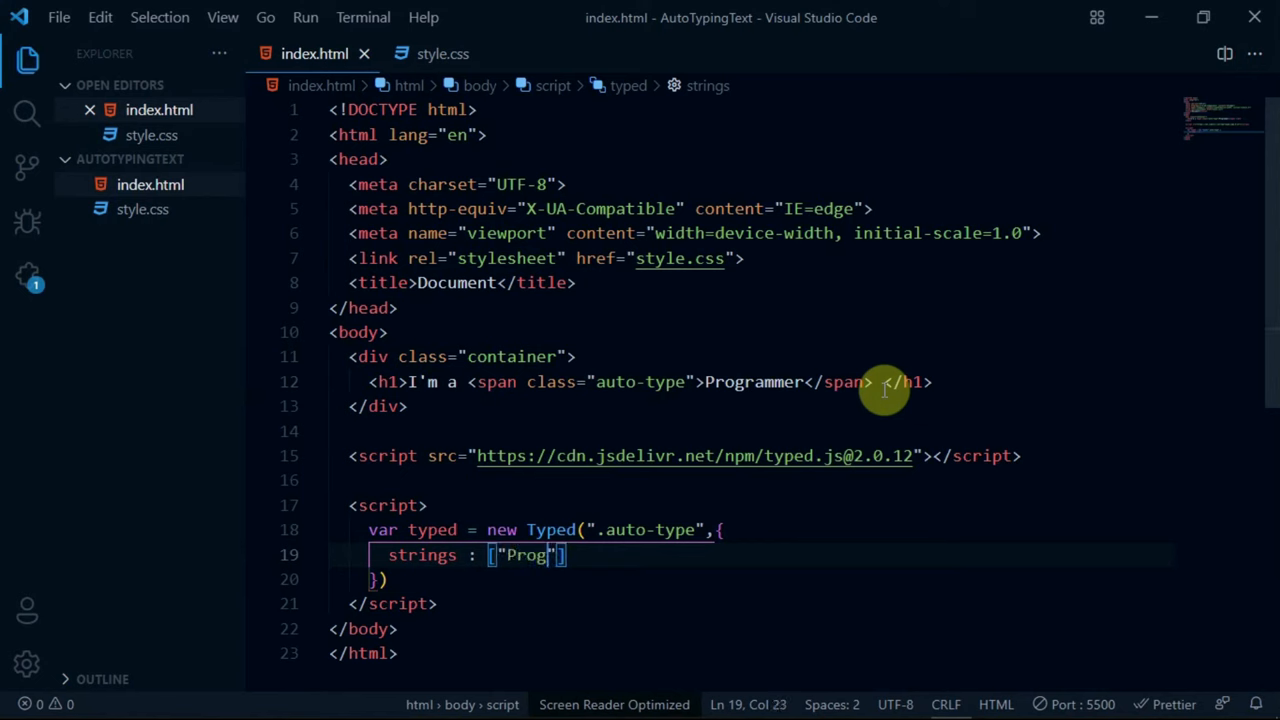
type("rammer\", \"Designer\", \"YouTuber")
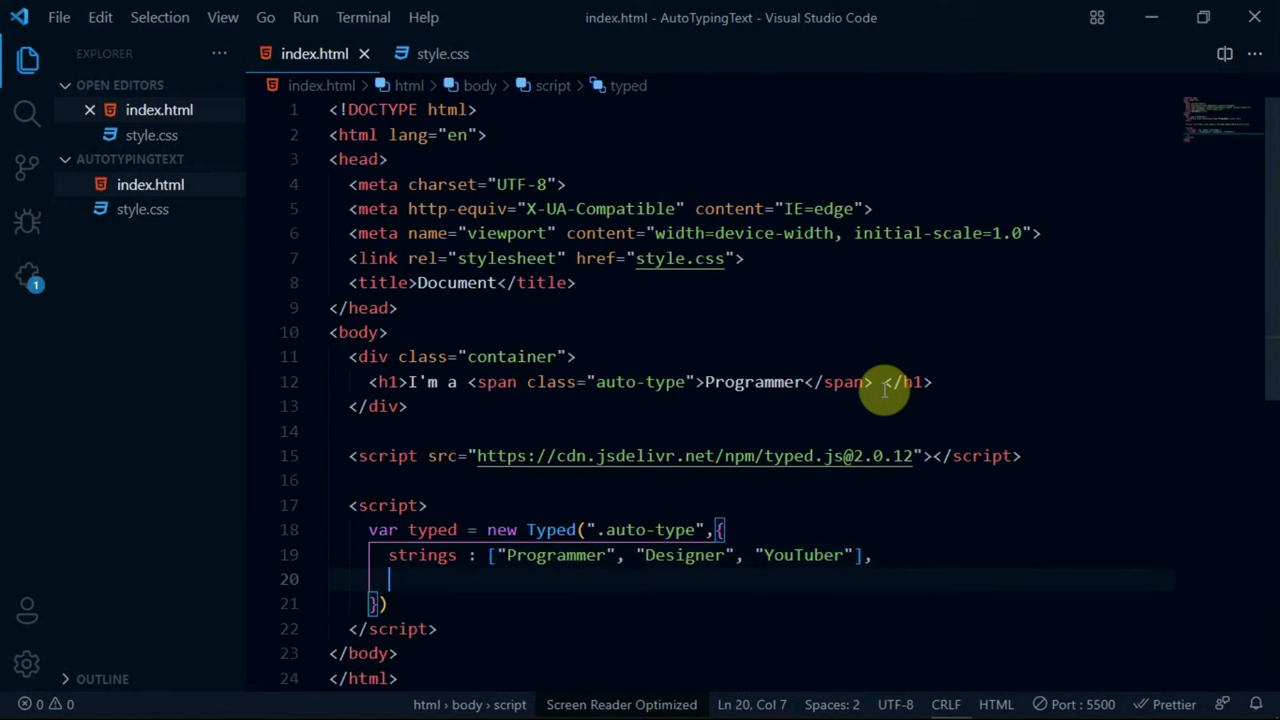
type("typeSpeed : 150,")
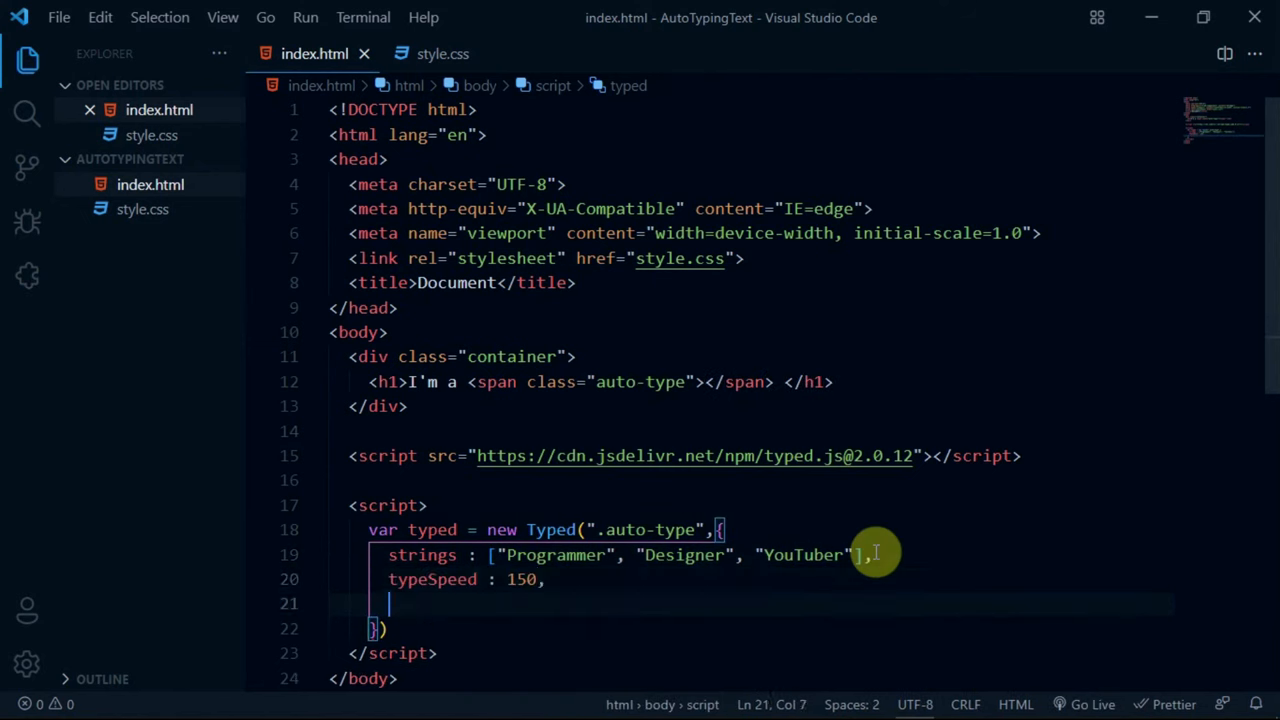